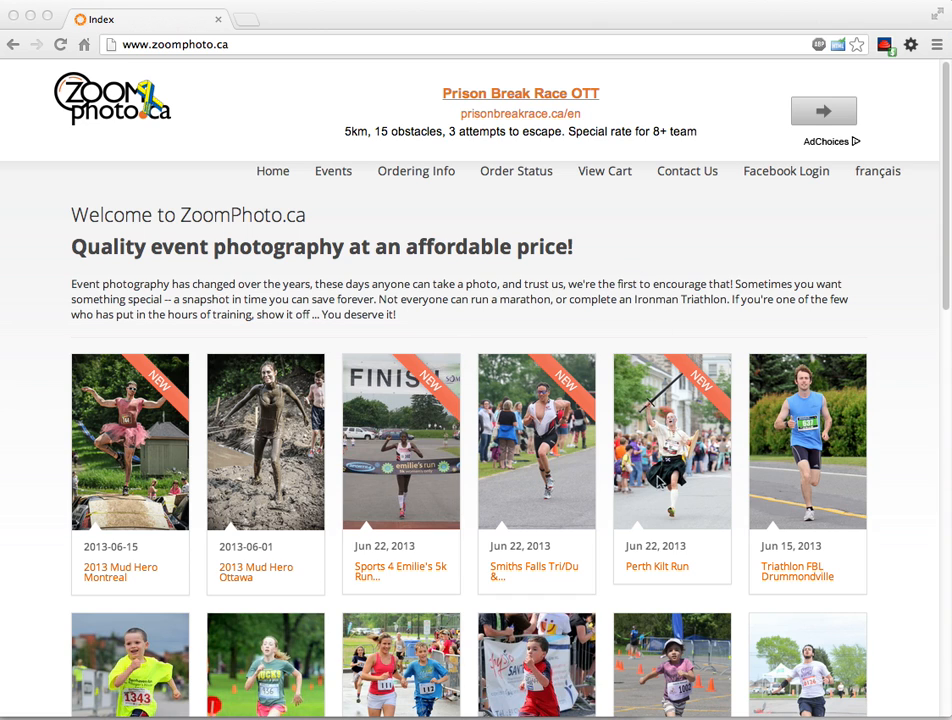
pyautogui.moveTo(670, 571)
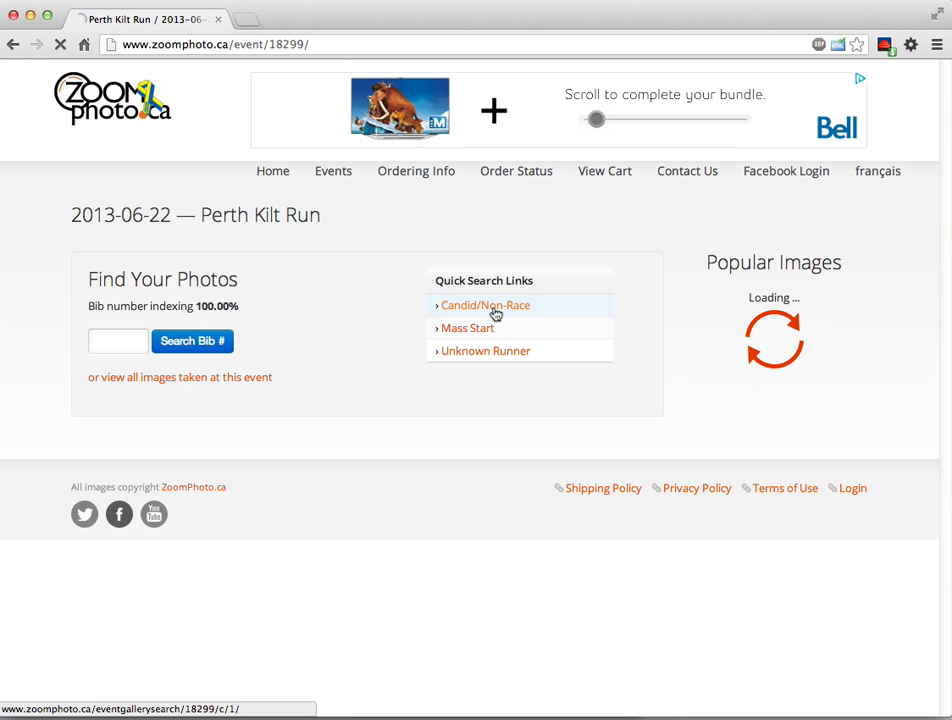
# - Open the Perth Kilt Run Candid/Non-Race photos and scroll through the page 1 thumbnails
pyautogui.click(485, 305)
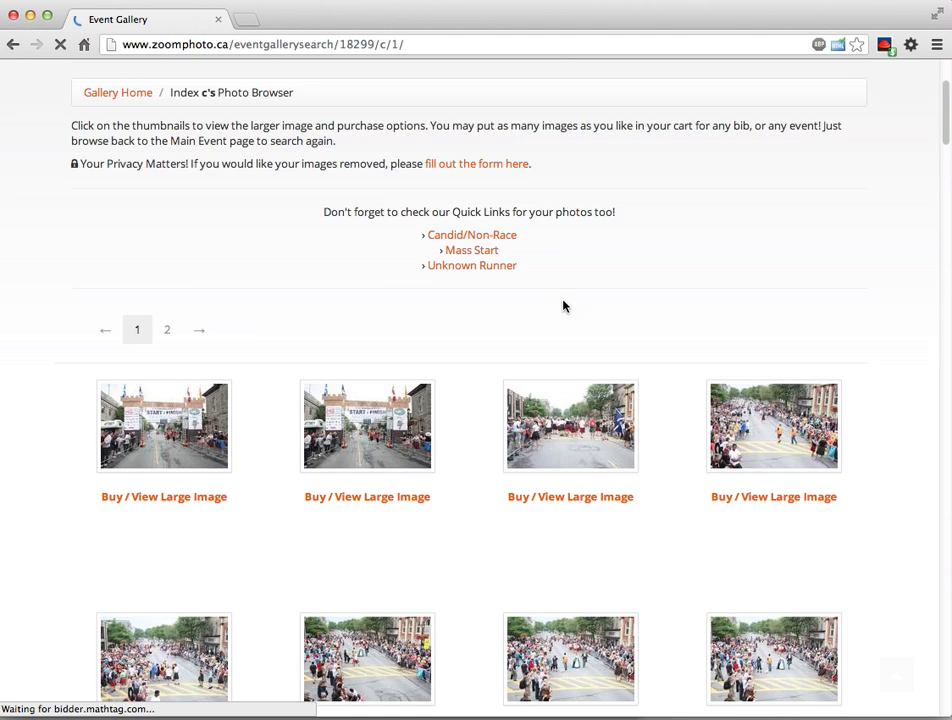
pyautogui.scroll(-3)
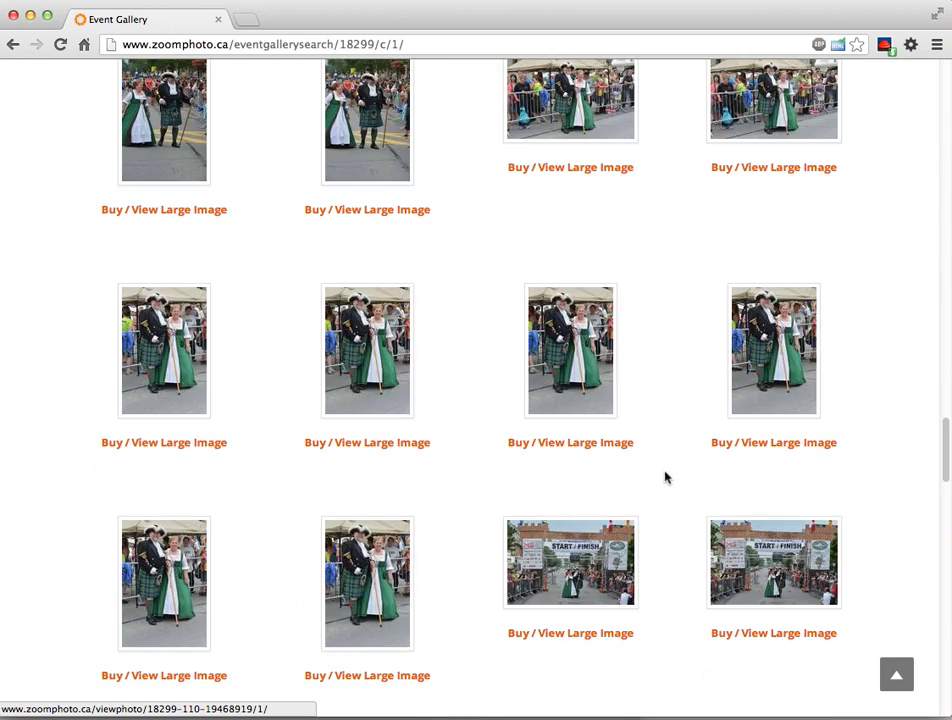
pyautogui.scroll(-3)
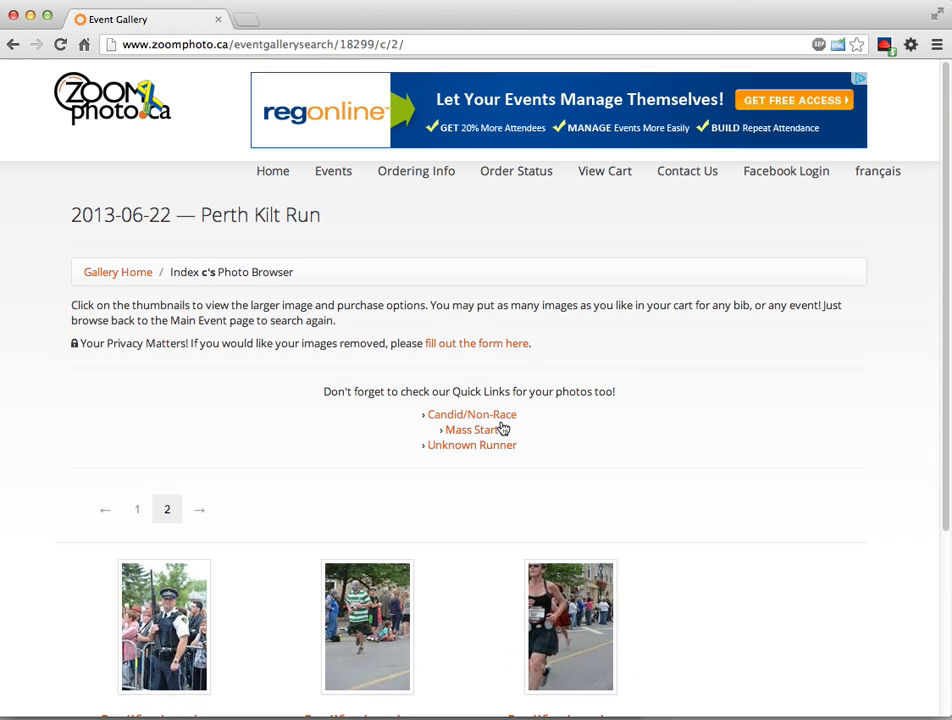
# - Browse the Mass Start photos and open the index correction form for a crowd photo indexed m
pyautogui.click(471, 429)
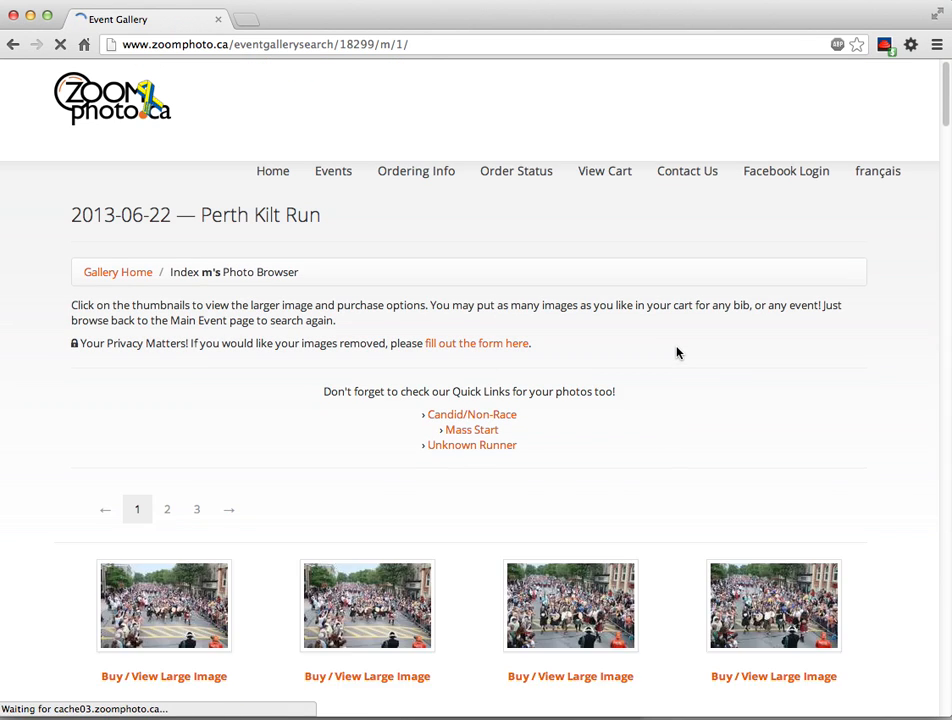
pyautogui.scroll(-3)
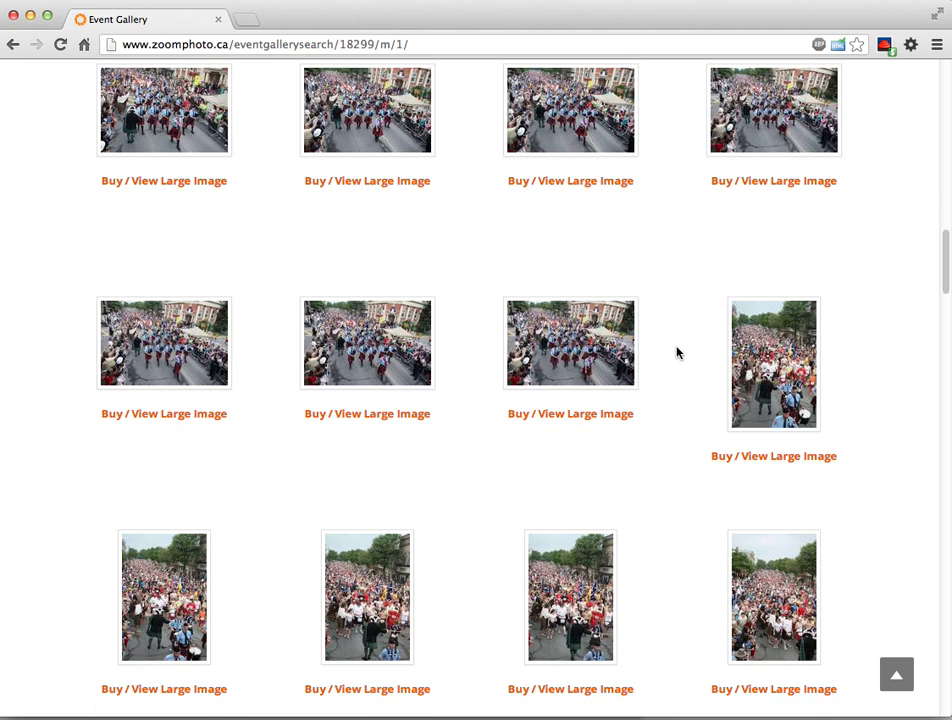
pyautogui.scroll(-3)
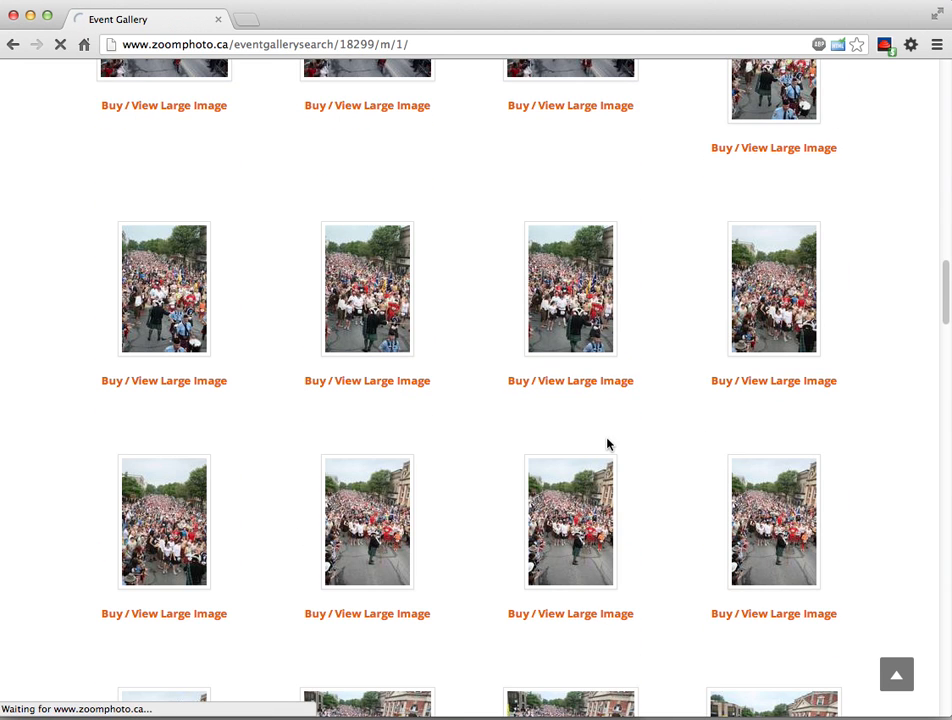
pyautogui.moveTo(649, 415)
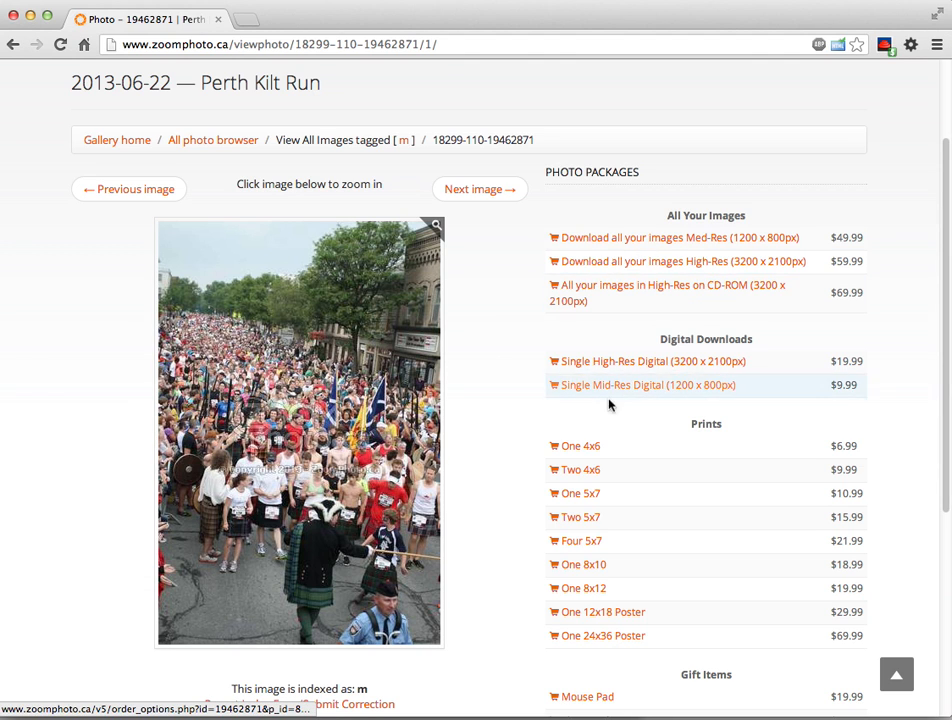
pyautogui.scroll(-3)
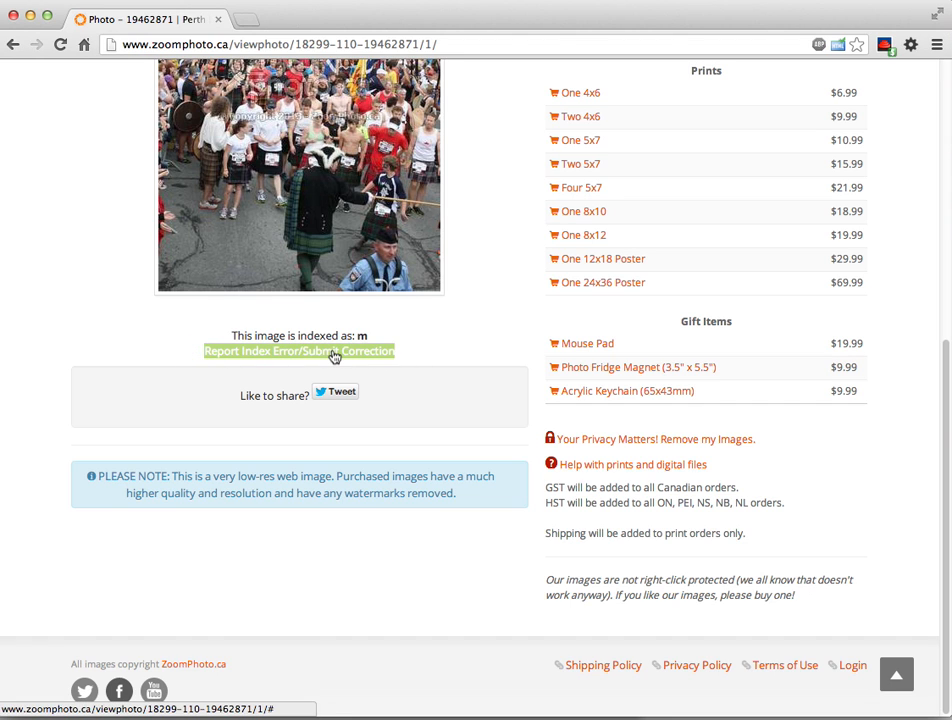
pyautogui.click(299, 351)
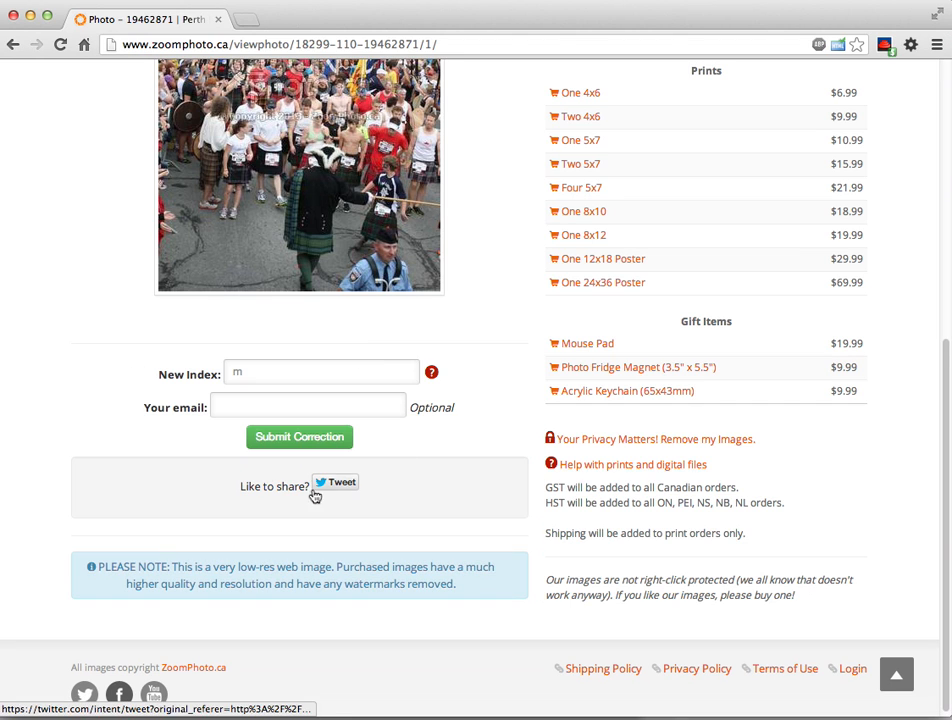
pyautogui.click(320, 373)
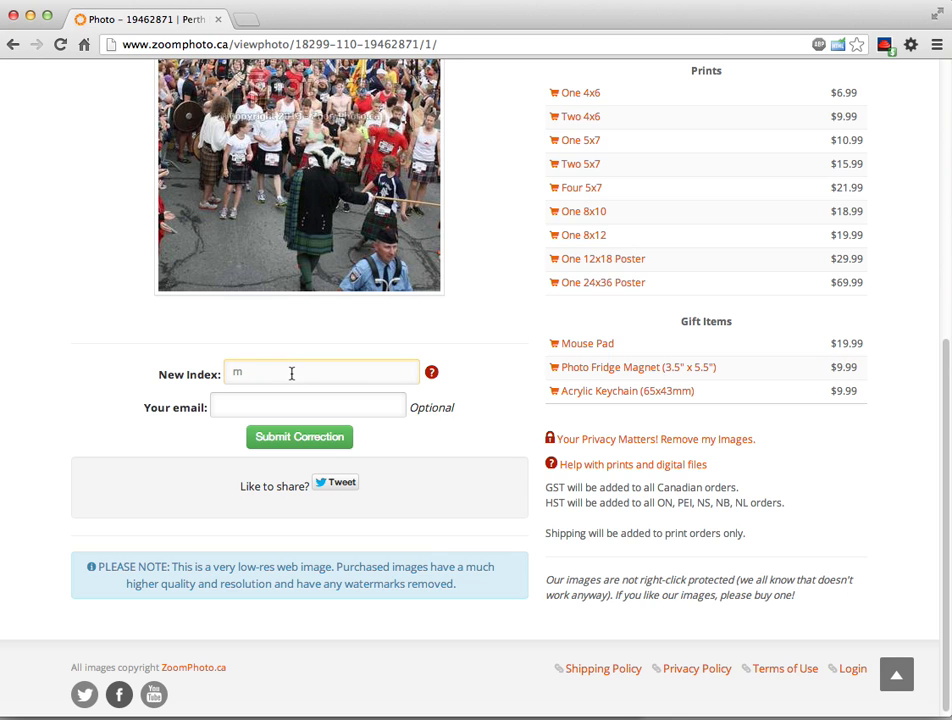
pyautogui.write('611')
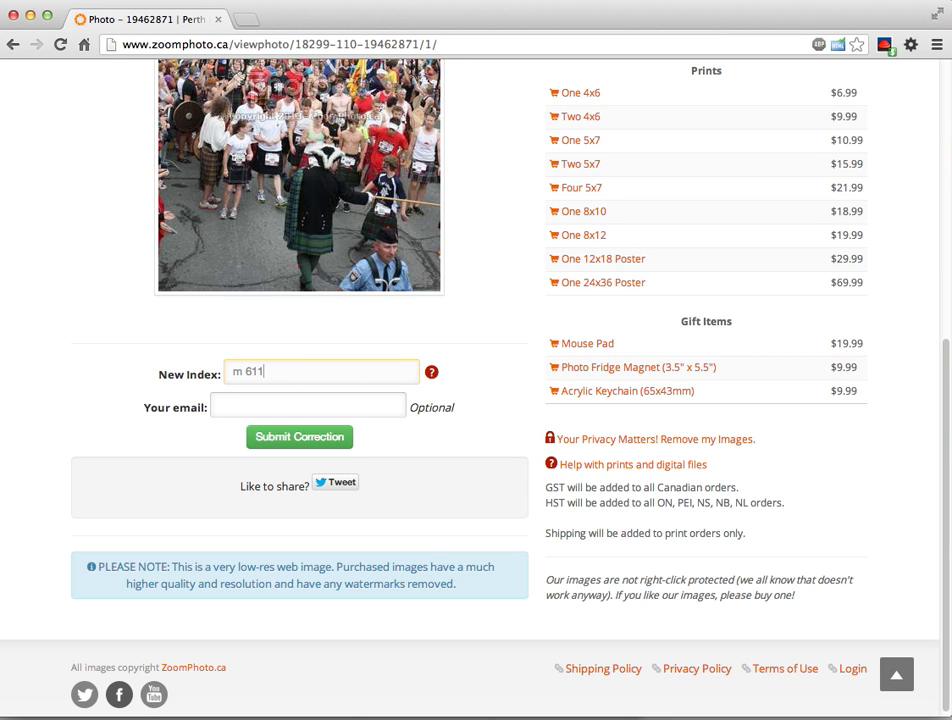
pyautogui.click(308, 405)
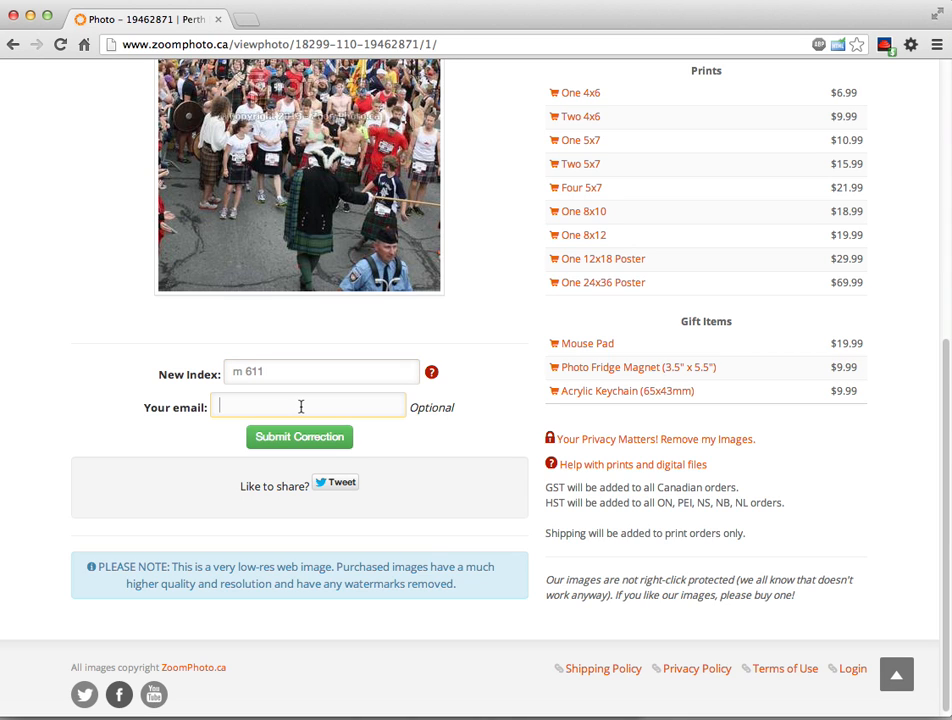
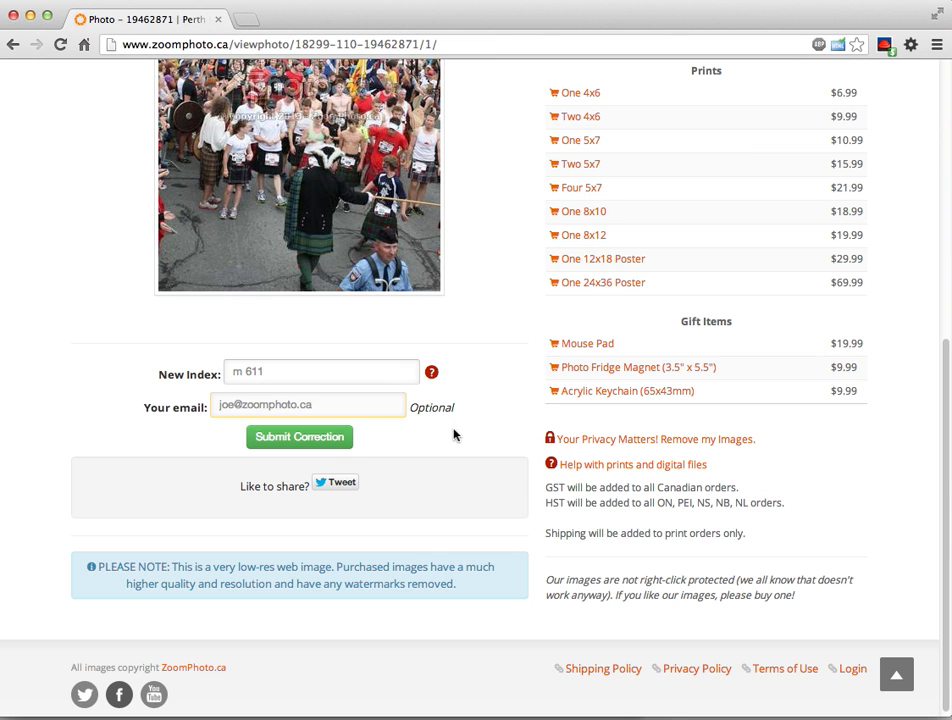
pyautogui.click(299, 437)
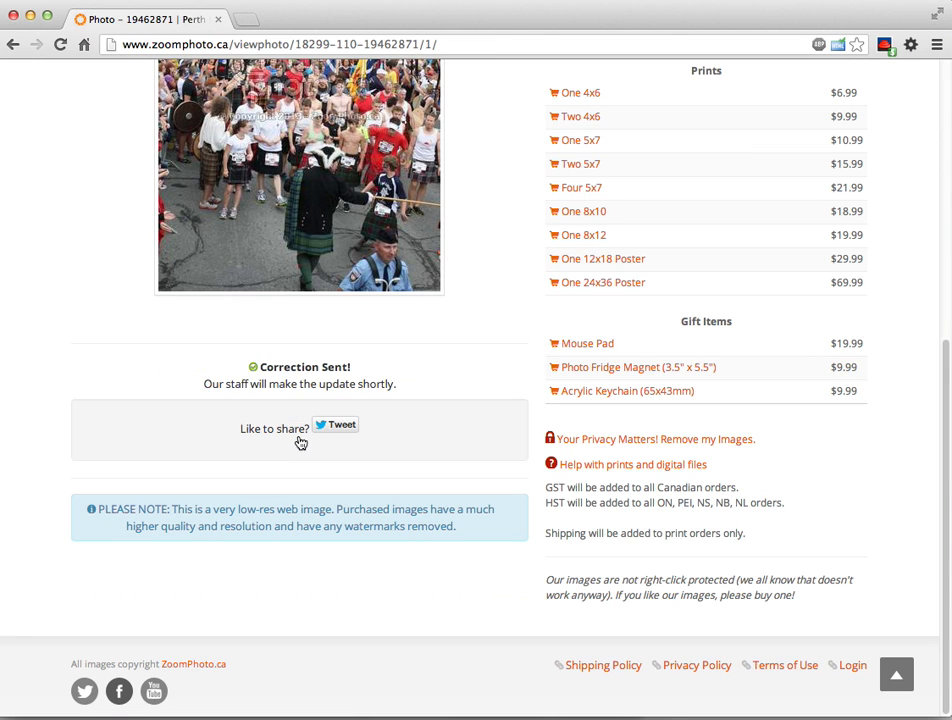
pyautogui.moveTo(390, 403)
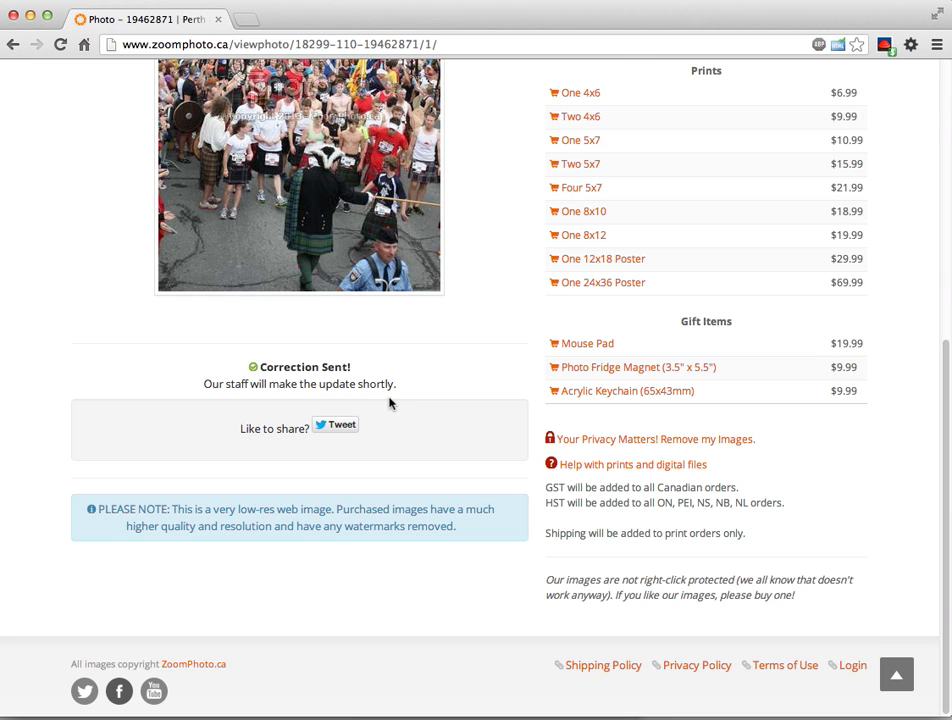
pyautogui.moveTo(233, 402)
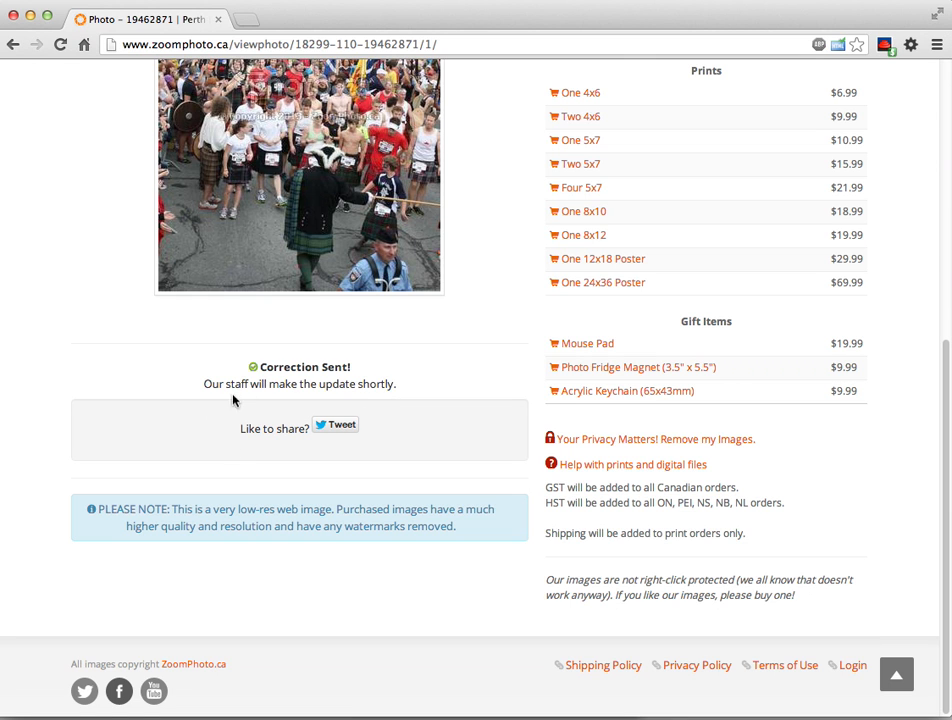
pyautogui.moveTo(437, 397)
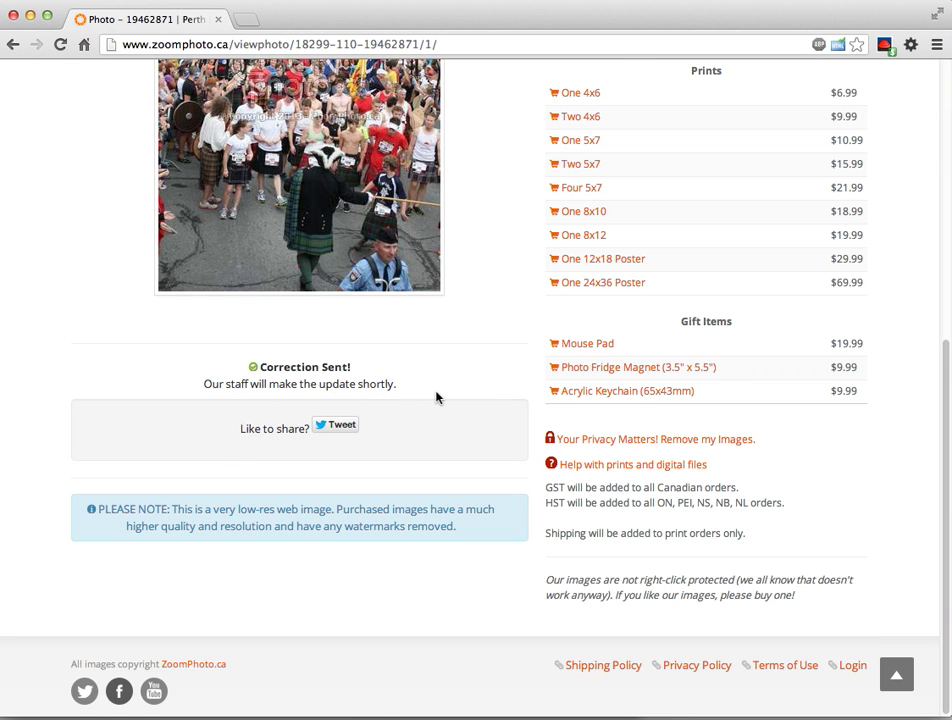
# - Open the photo of the shirtless runner in the red kilt from the r gallery
pyautogui.scroll(3)
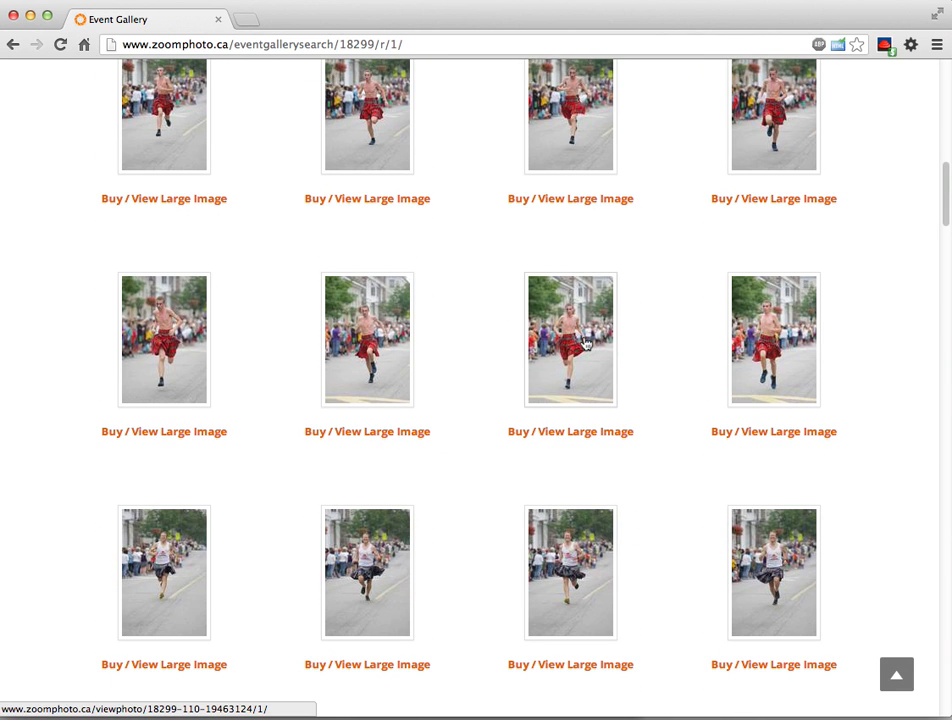
pyautogui.click(570, 340)
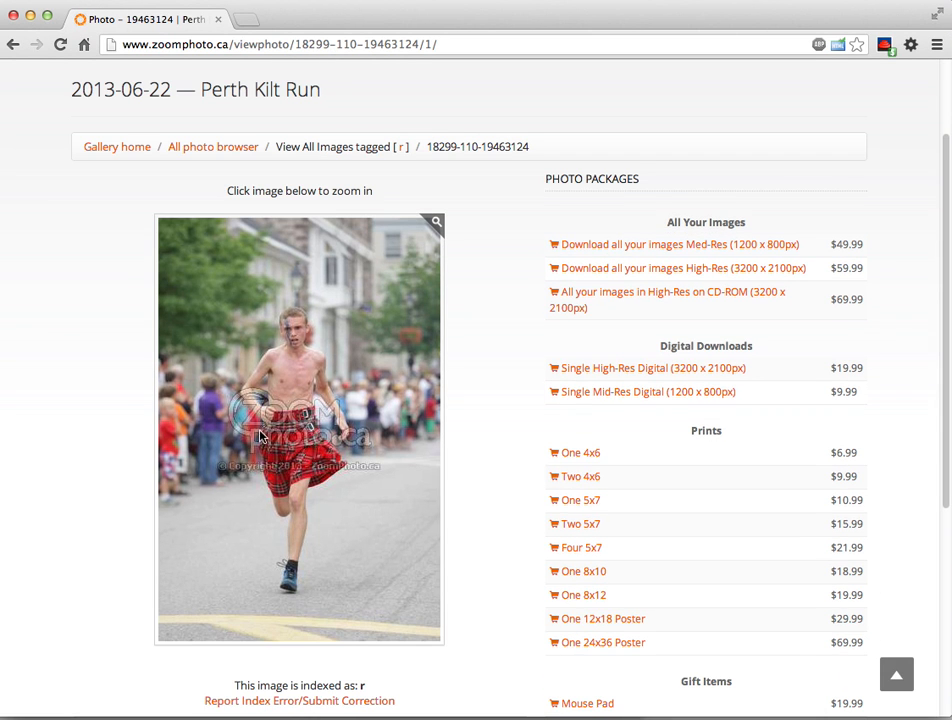
pyautogui.scroll(-3)
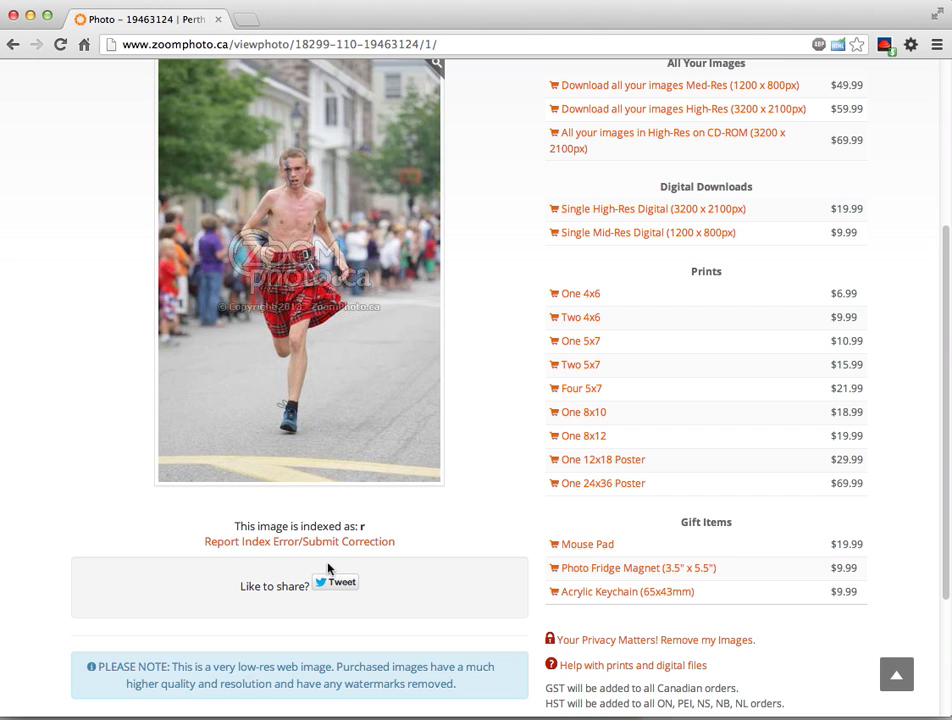
# - Open the red-kilted runner's correction form and enter '?????' as the new index
pyautogui.click(299, 541)
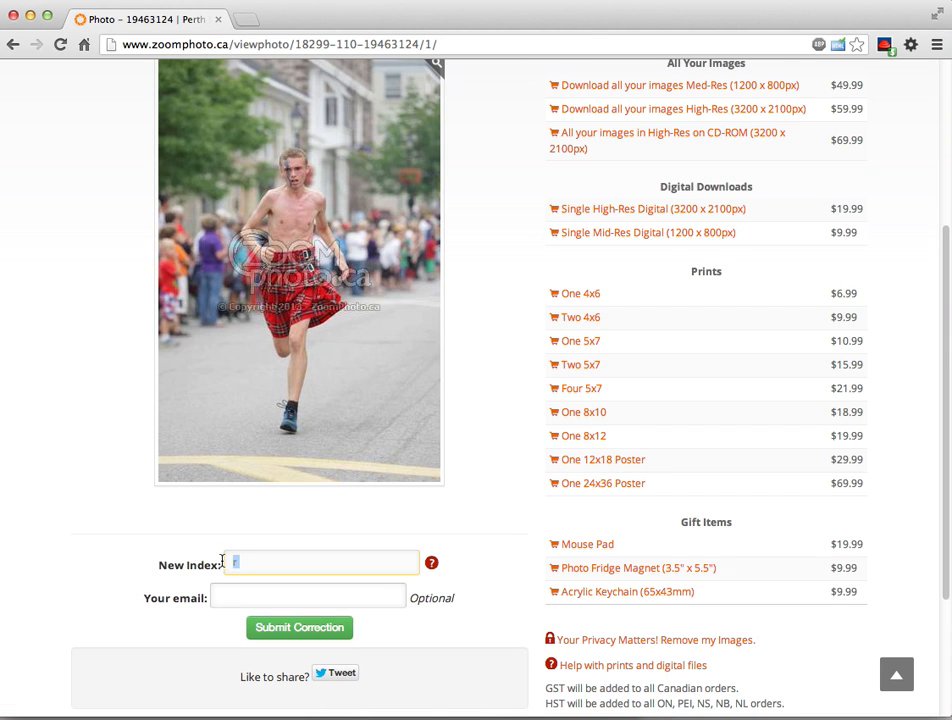
pyautogui.write('125')
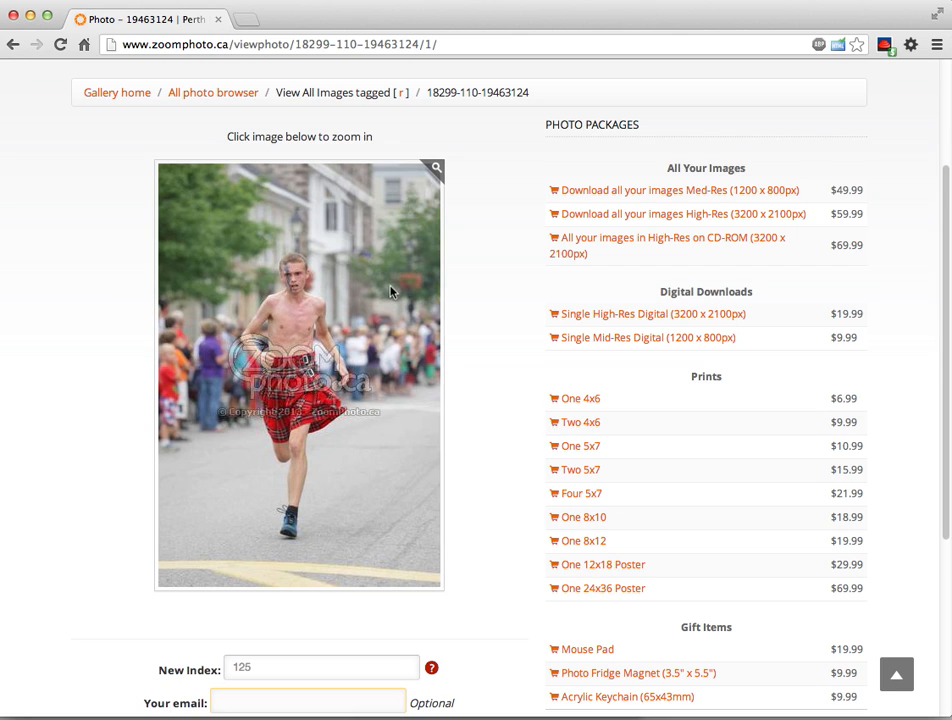
pyautogui.moveTo(388, 258)
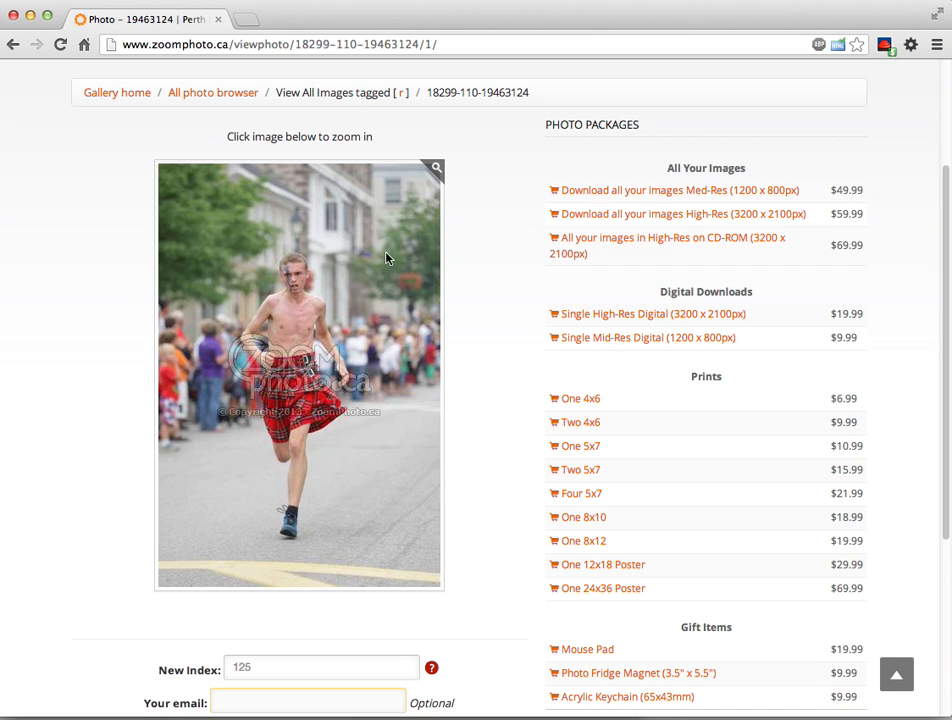
pyautogui.scroll(-3)
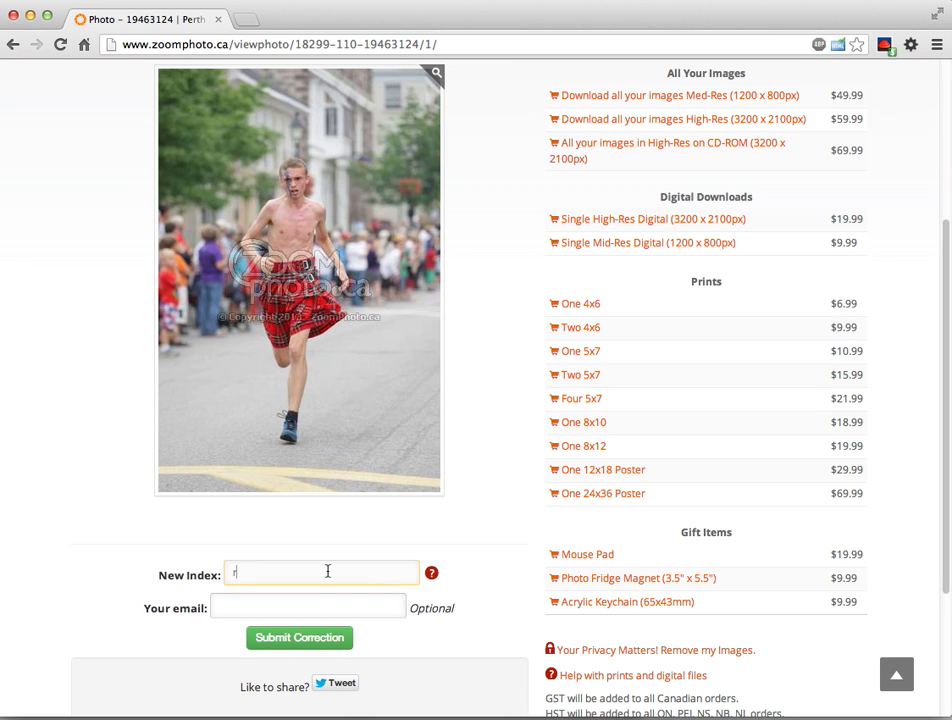
pyautogui.write('not me')
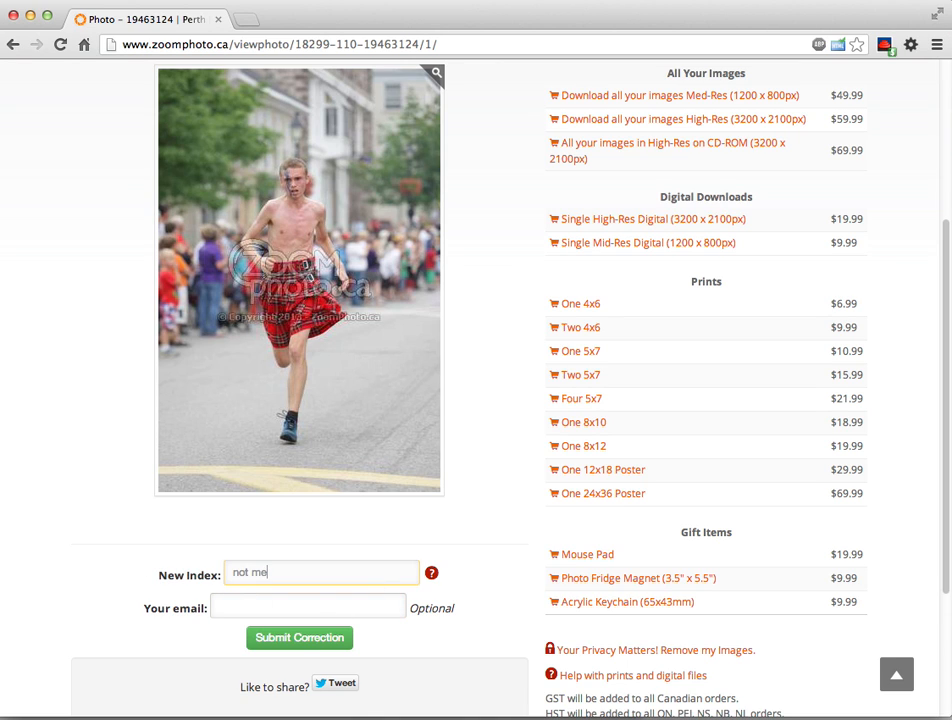
pyautogui.write('?')
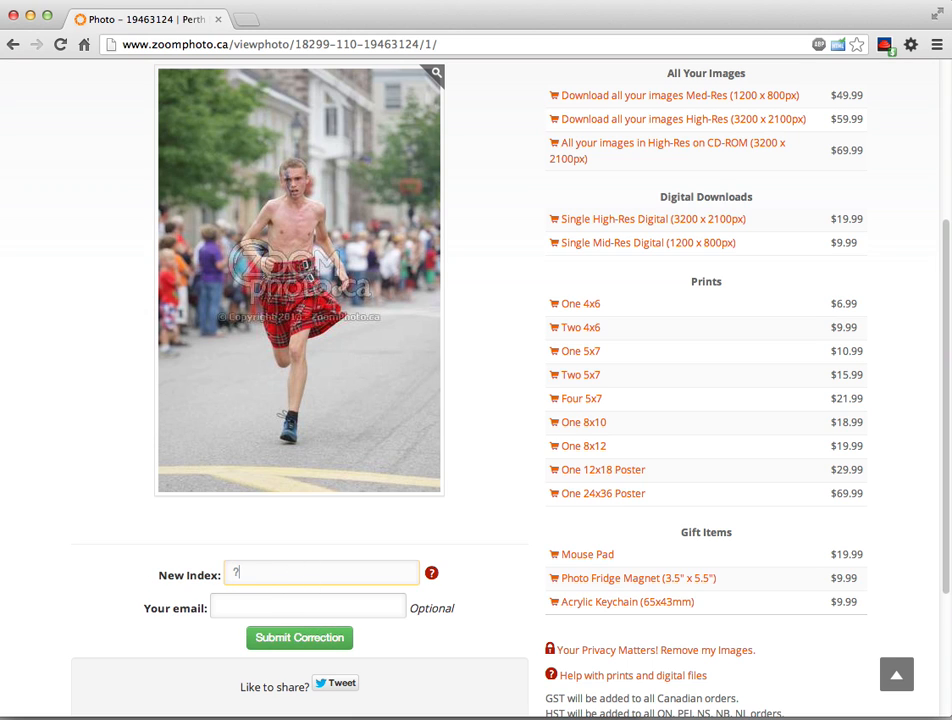
pyautogui.write('????')
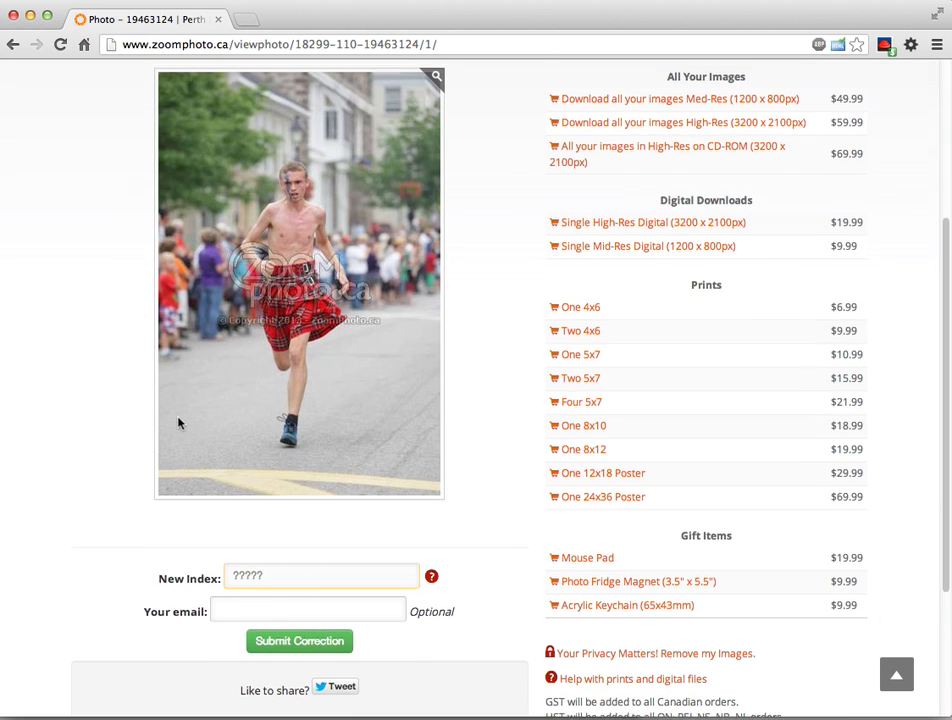